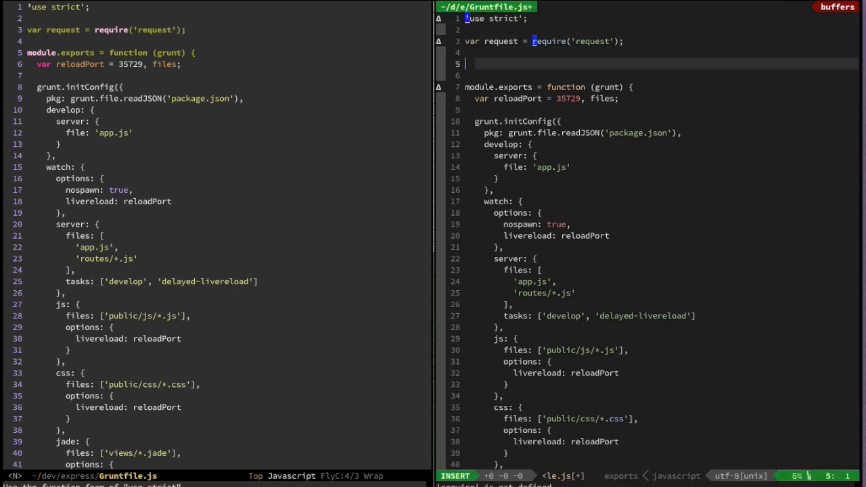
Type 'request' on the empty line below the require statement in Vim.
type("request = 123")
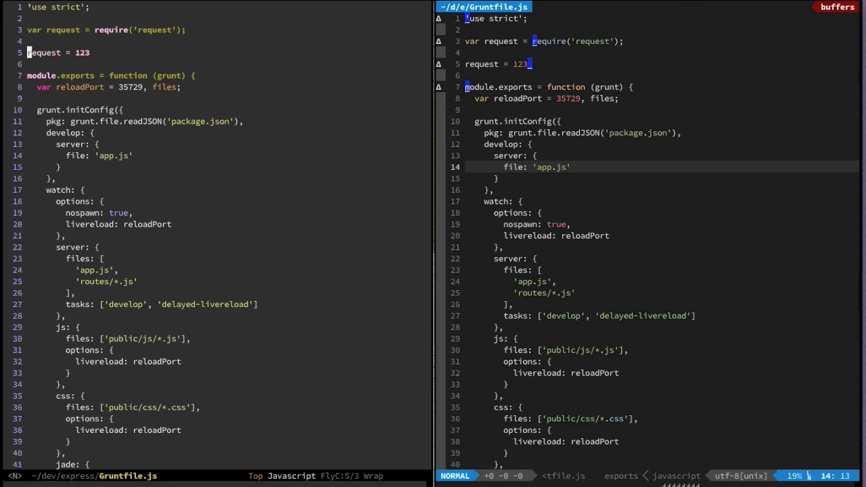
In Emacs, start a new assignment line 're' completed to 'rex = 123'.
key("i")
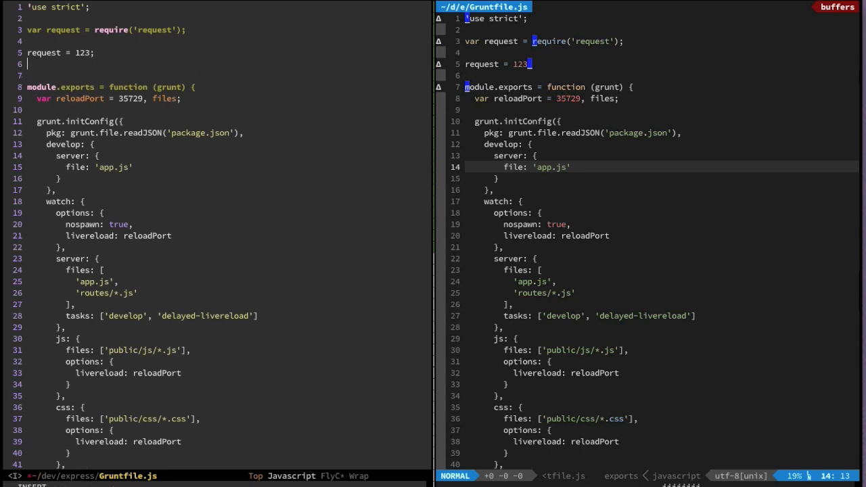
type("re")
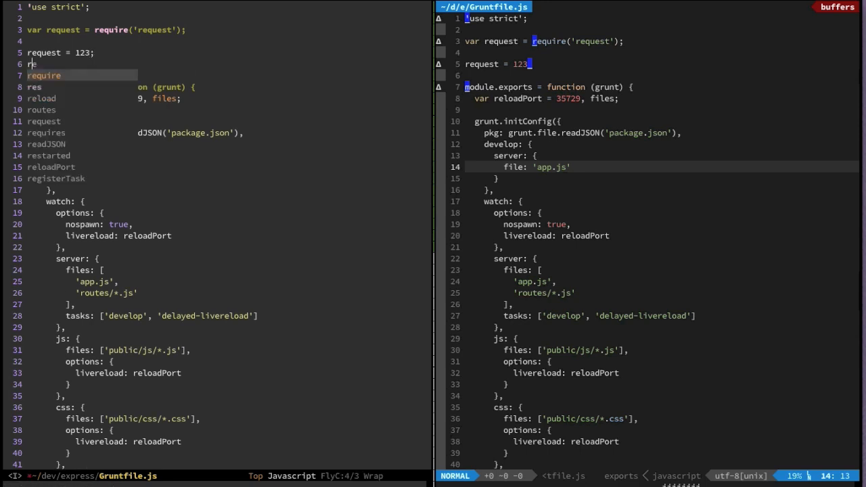
type("x = 123")
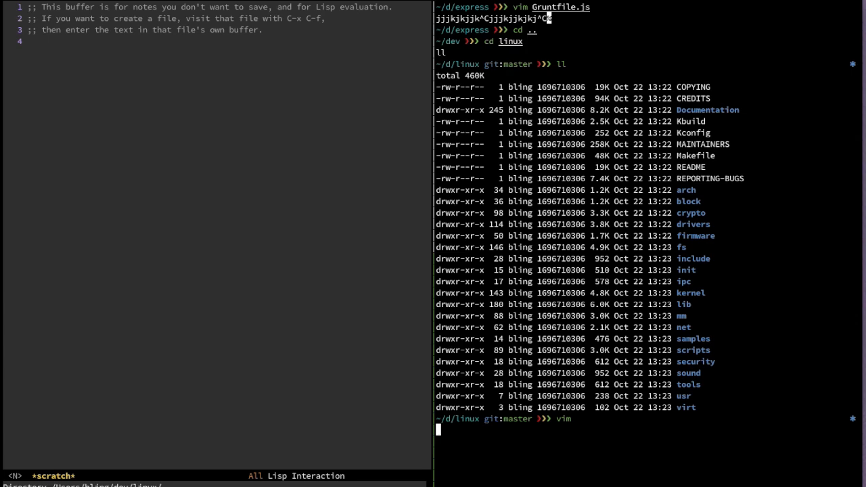
Launch Vim in the Linux source folder and scroll the streaming grep output for 'cool'.
key("Return")
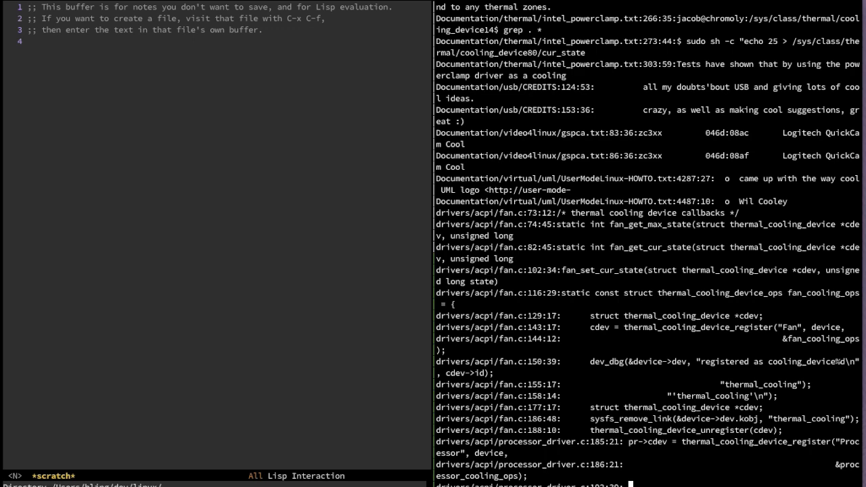
scroll("down", 3)
type(":ag cool --nocolor")
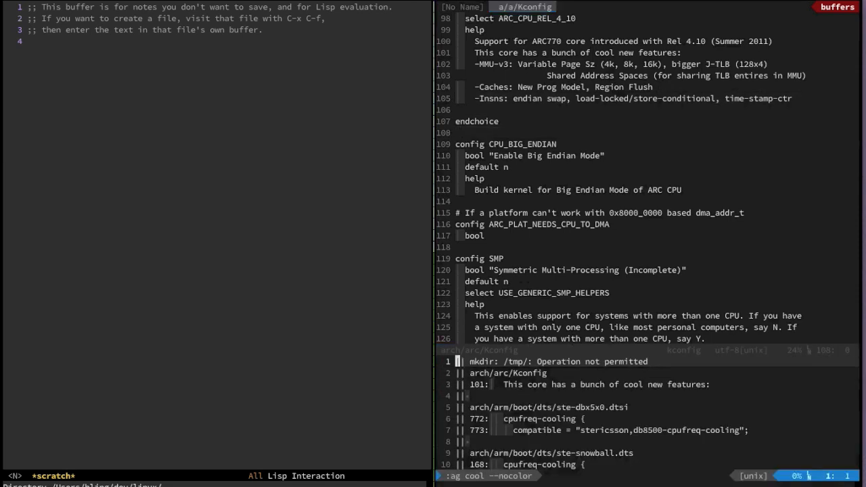
Scroll through the Ag 'cool' match list in arch/arc/Kconfig.
scroll("down", 3)
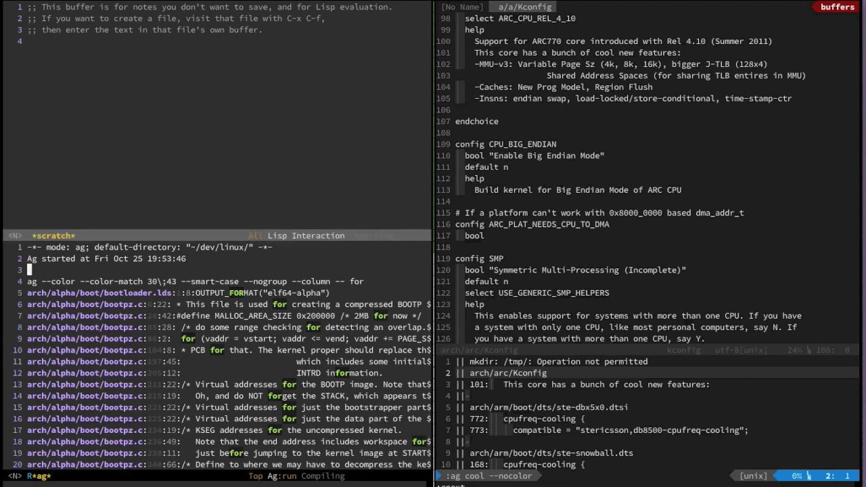
Scroll down the *ag* results buffer for 'for' while the search keeps running.
scroll("down", 3)
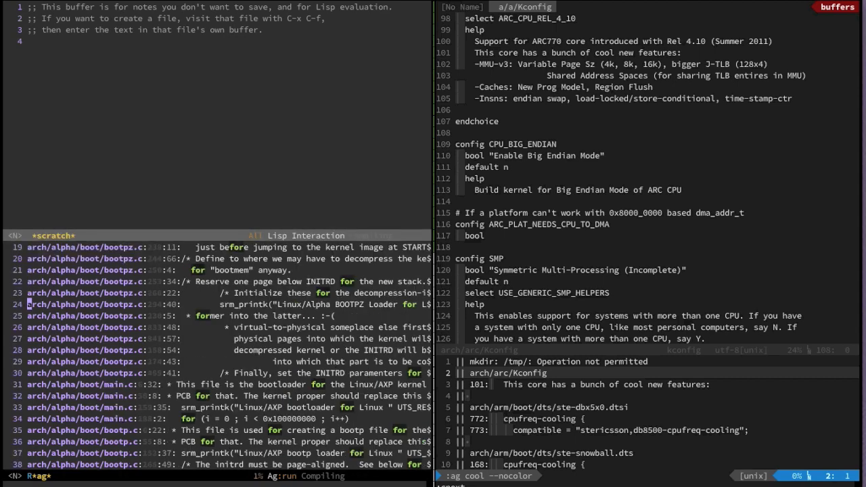
scroll("down", 3)
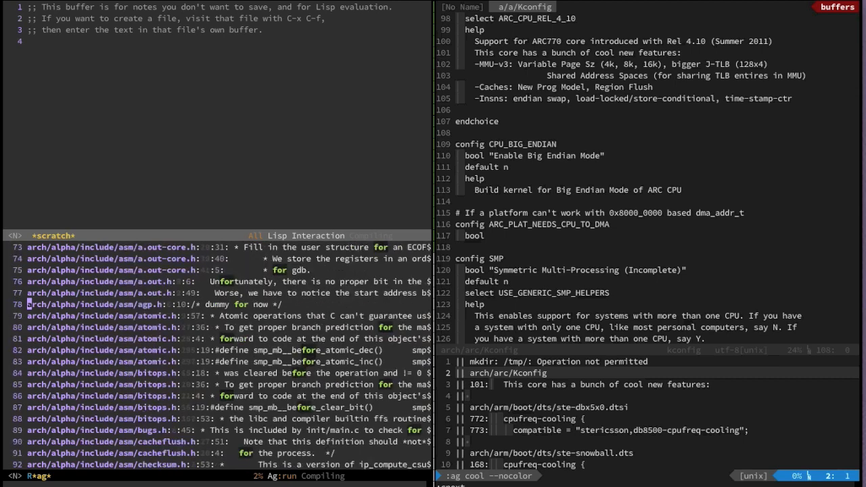
scroll("down", 3)
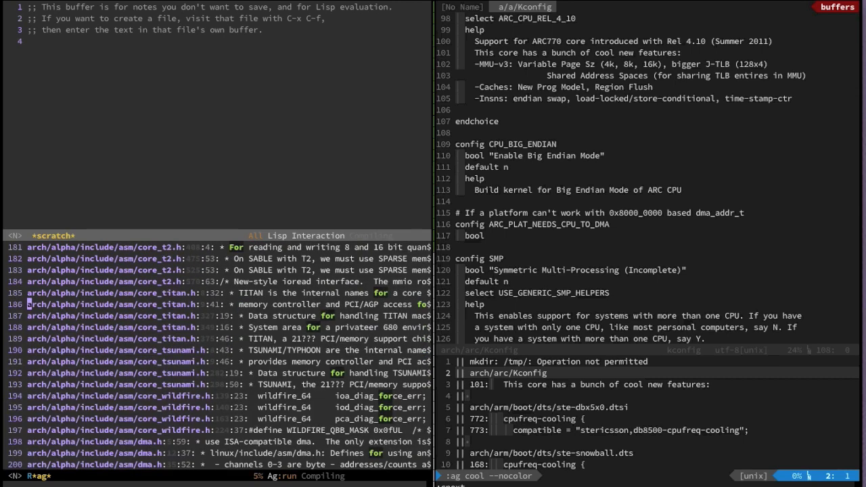
scroll("down", 3)
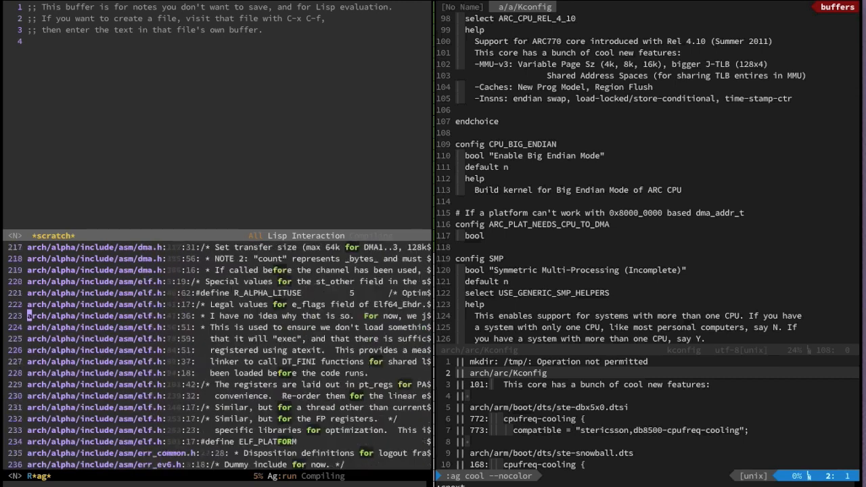
scroll("down", 3)
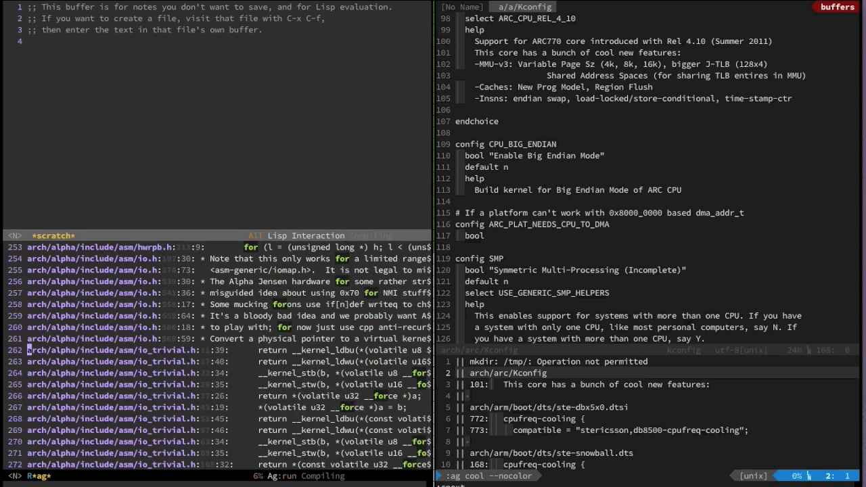